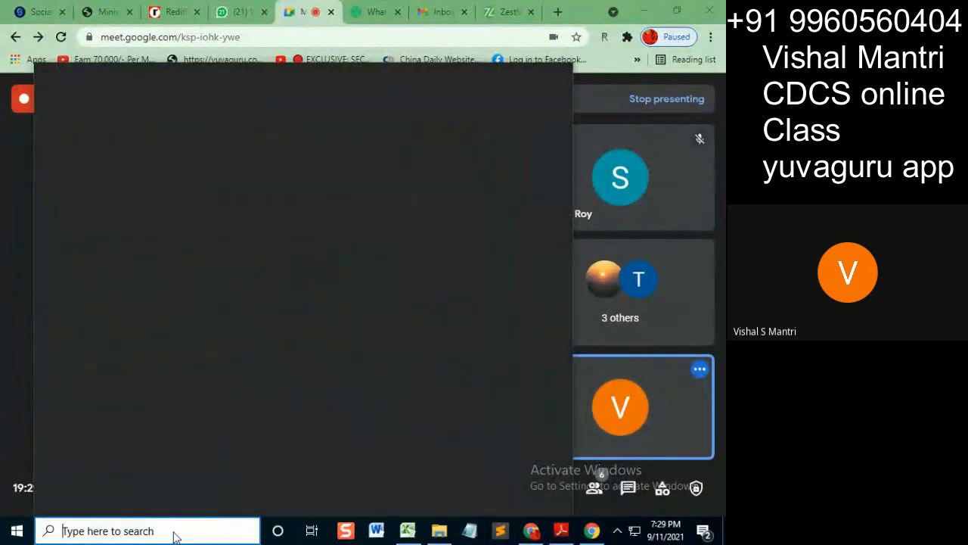
{"action": "type", "text": "paint"}
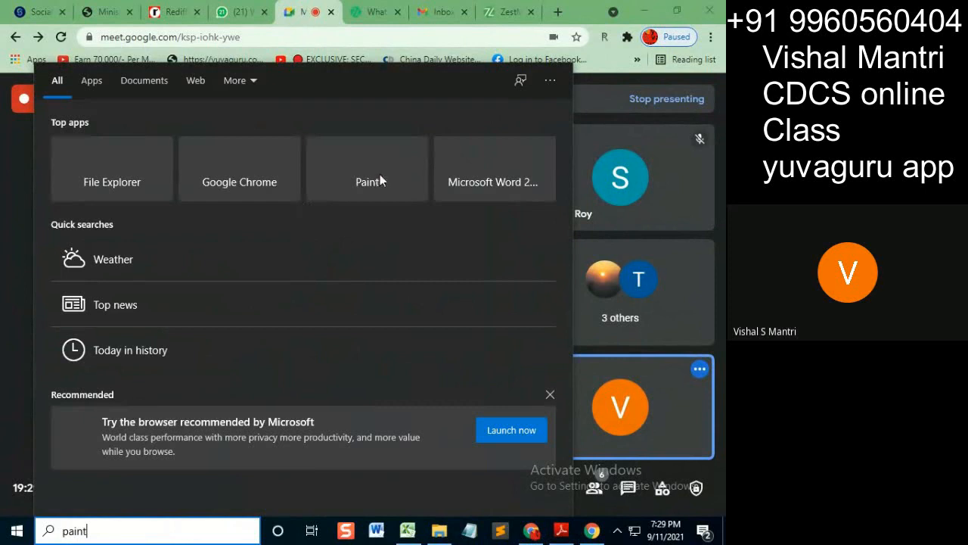